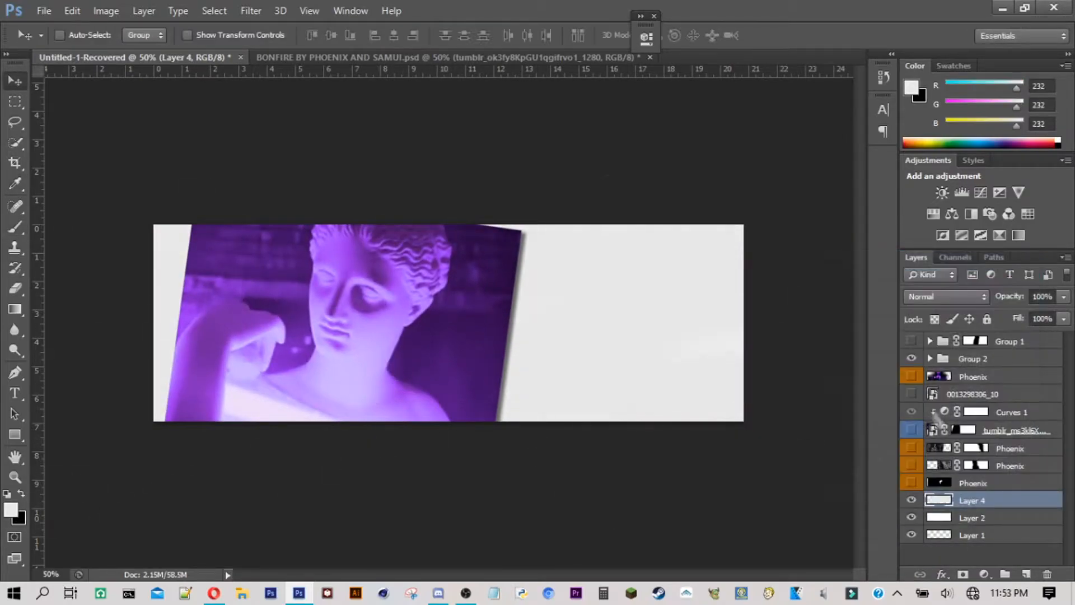
# Bring the statue and lily images into the banner and frame the lily polaroid.
pyautogui.click(912, 393)
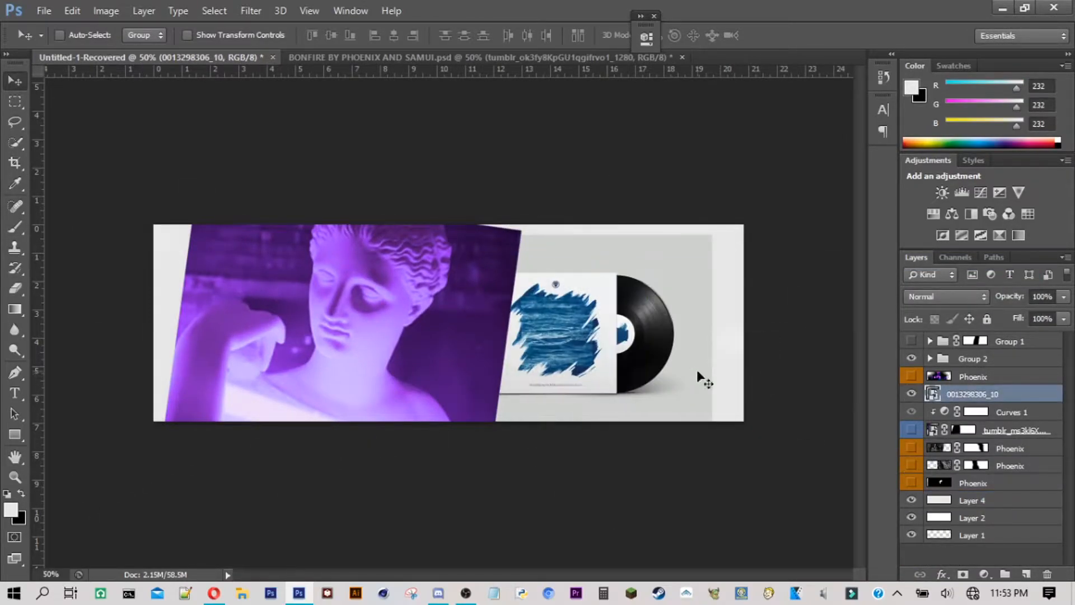
pyautogui.click(467, 57)
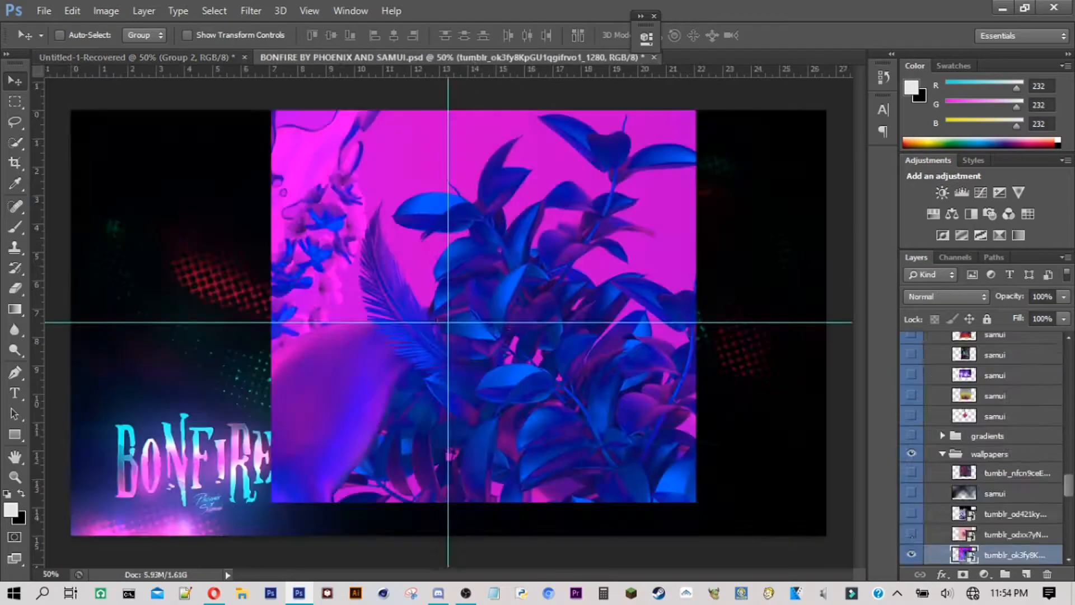
pyautogui.click(43, 10)
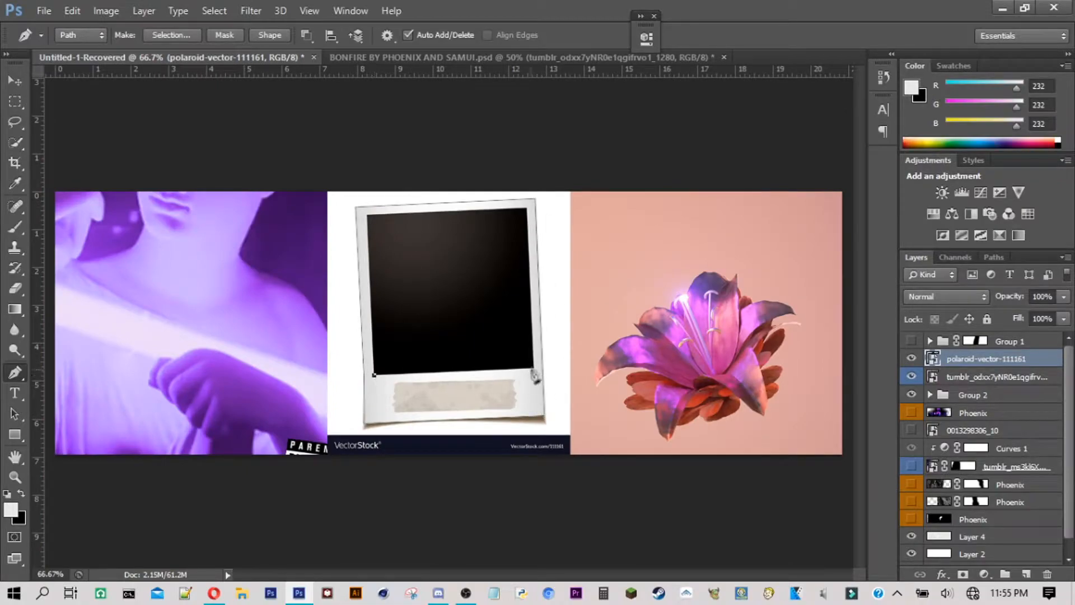
pyautogui.rightClick(1008, 377)
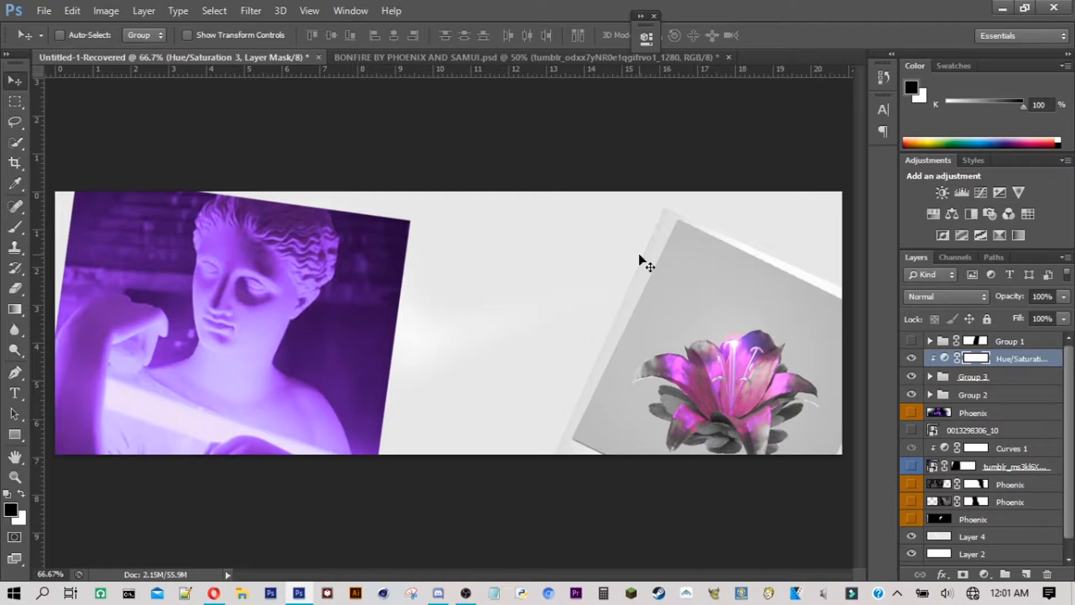
pyautogui.click(528, 57)
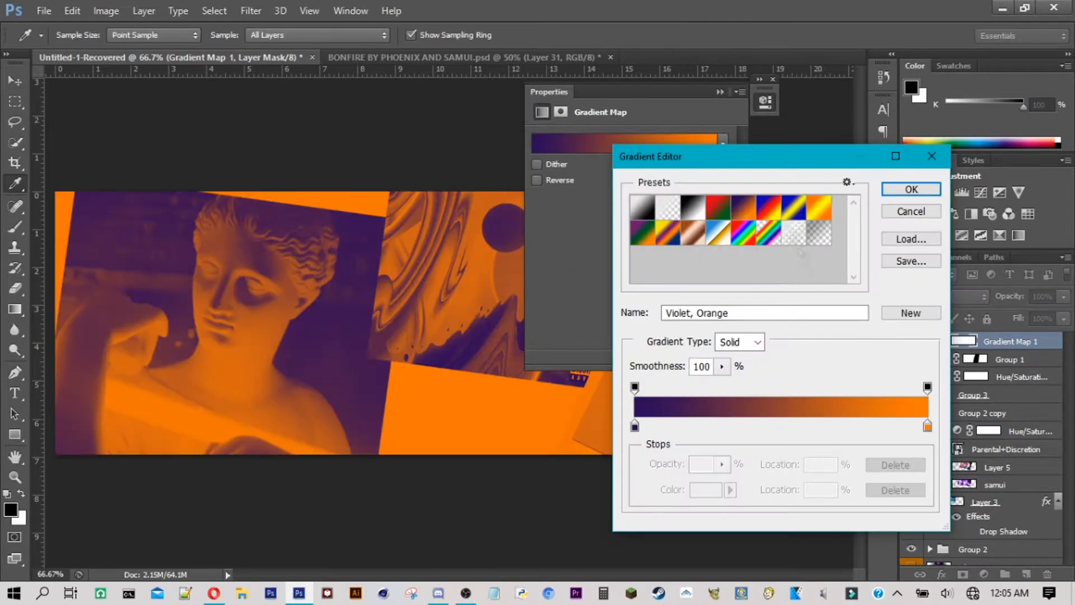
# Recolour the gradient map to pink-purple and set its blend mode to Soft Light.
pyautogui.click(538, 180)
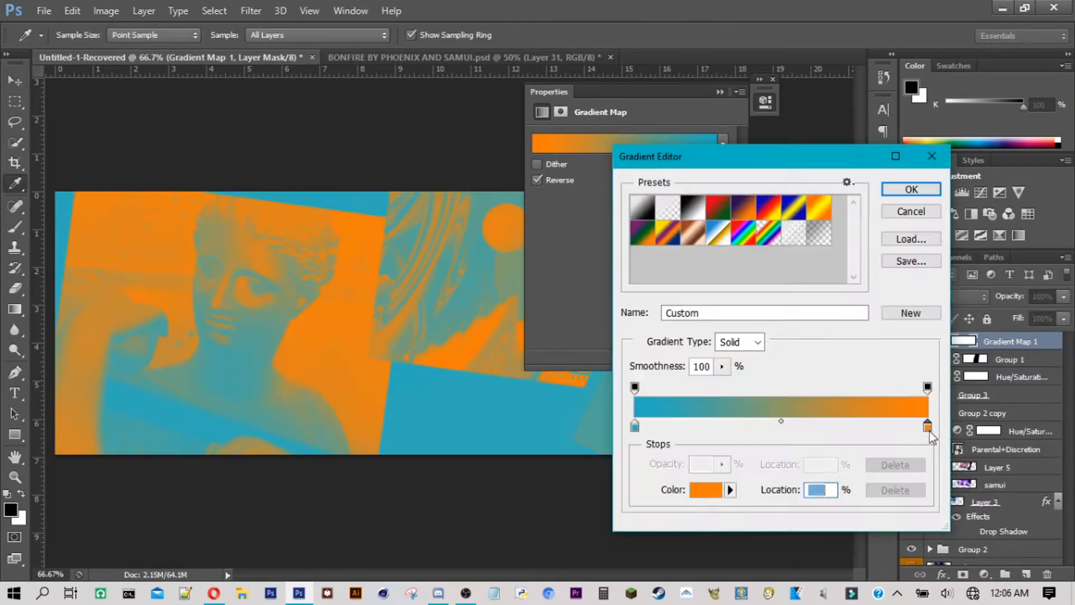
pyautogui.click(911, 189)
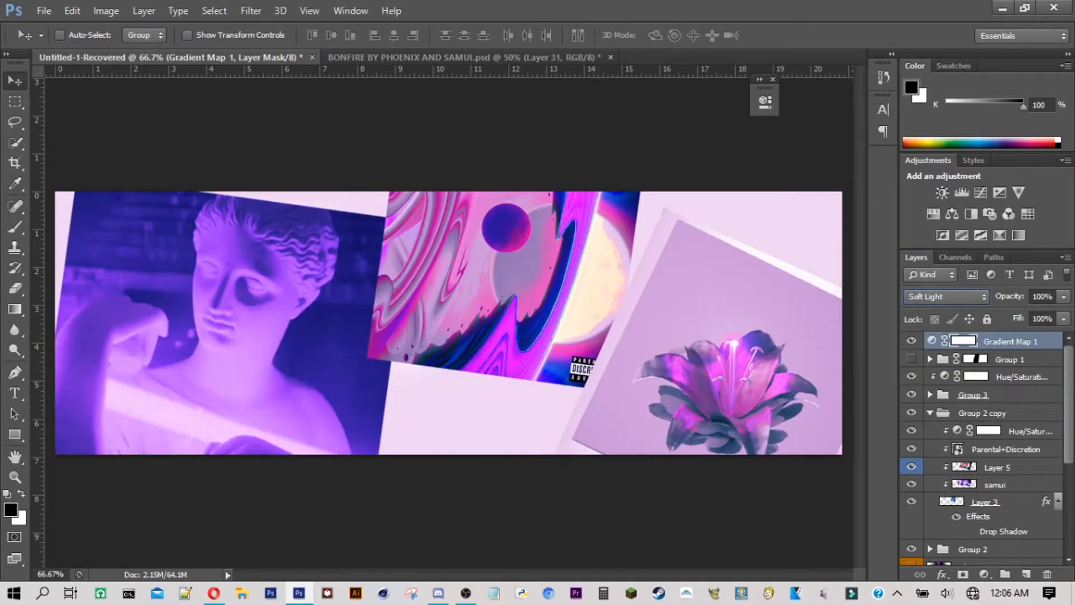
pyautogui.click(944, 296)
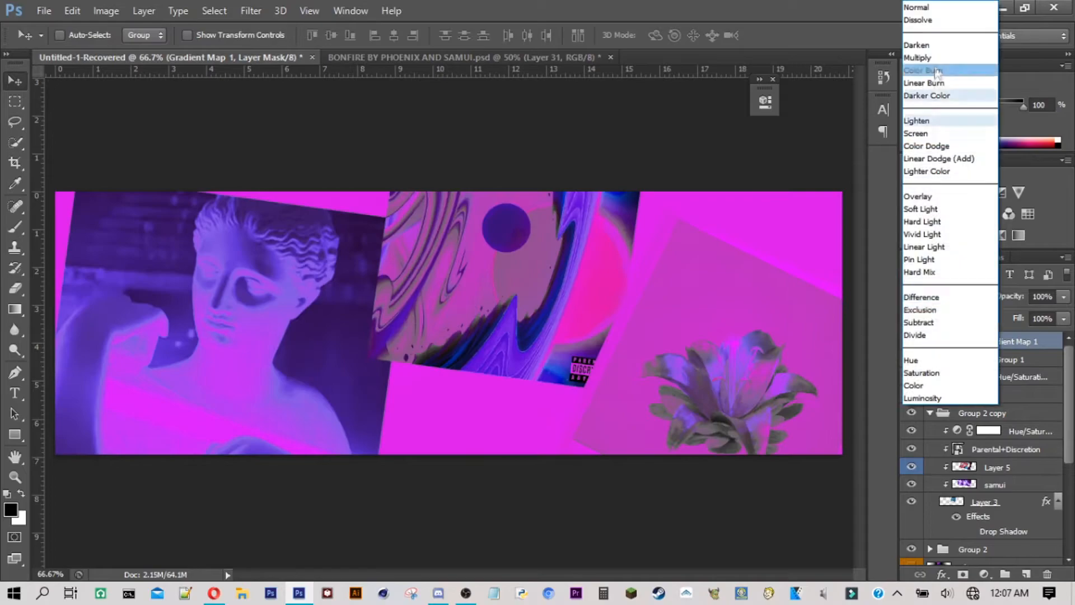
pyautogui.click(921, 209)
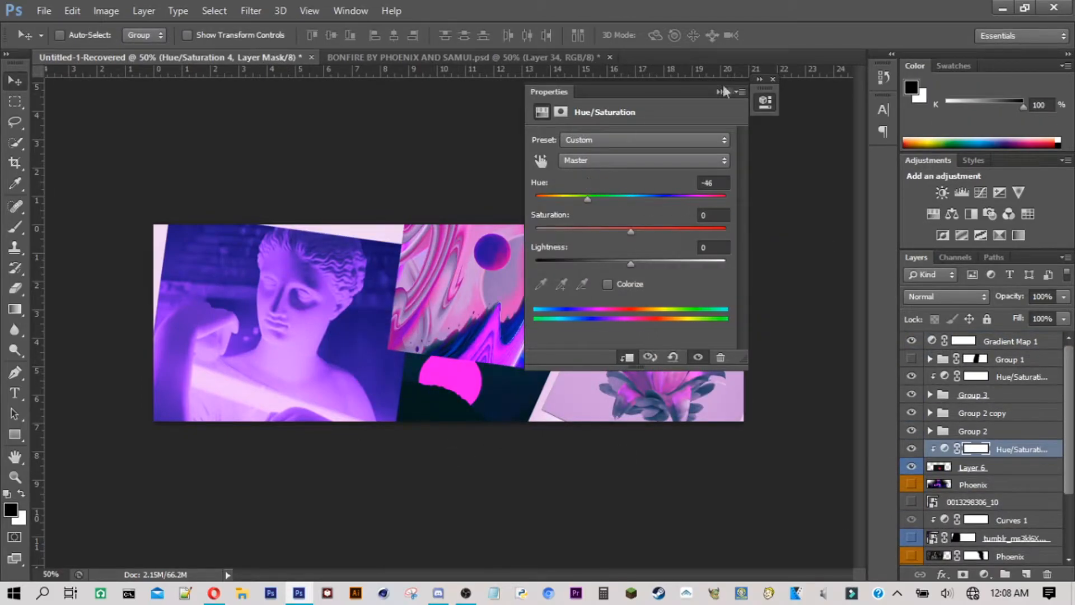
# Add Hue/Saturation with Cyans saturation -100 to the top-right image and hide Color Lookup.
pyautogui.click(467, 58)
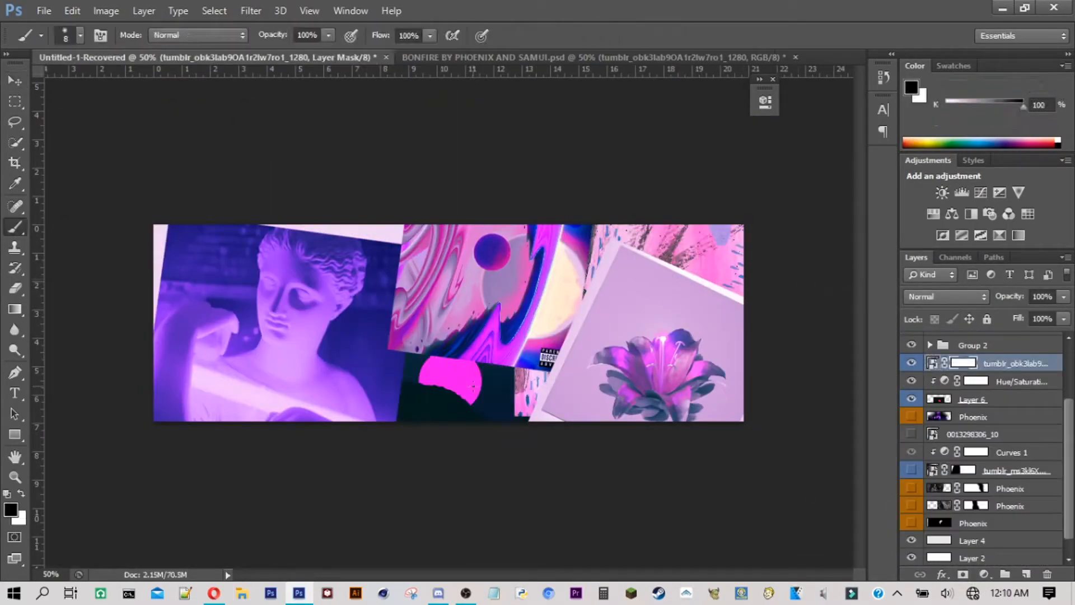
pyautogui.click(1021, 363)
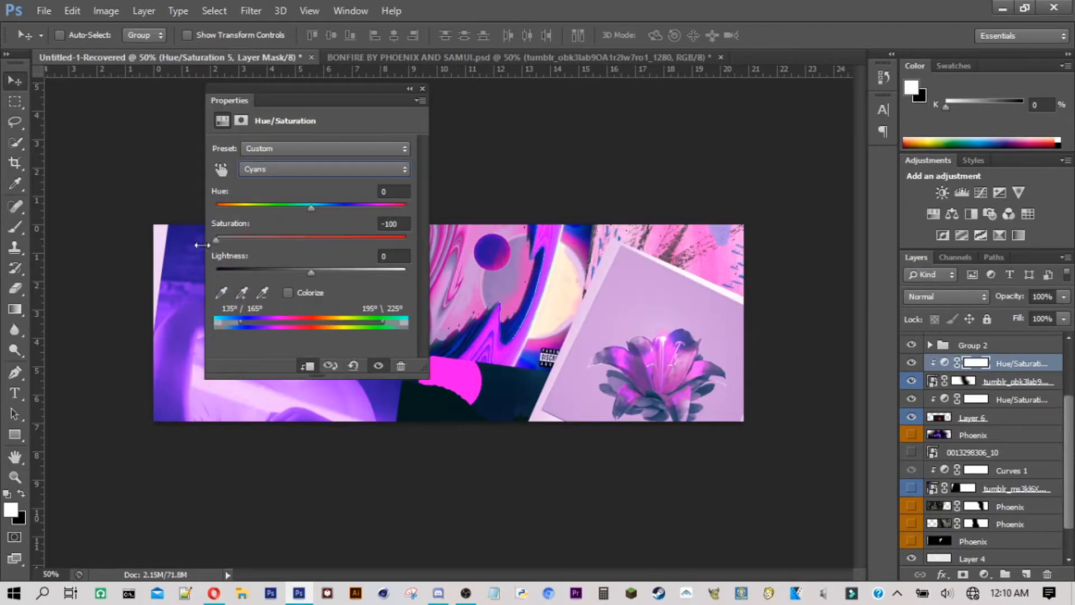
pyautogui.click(521, 57)
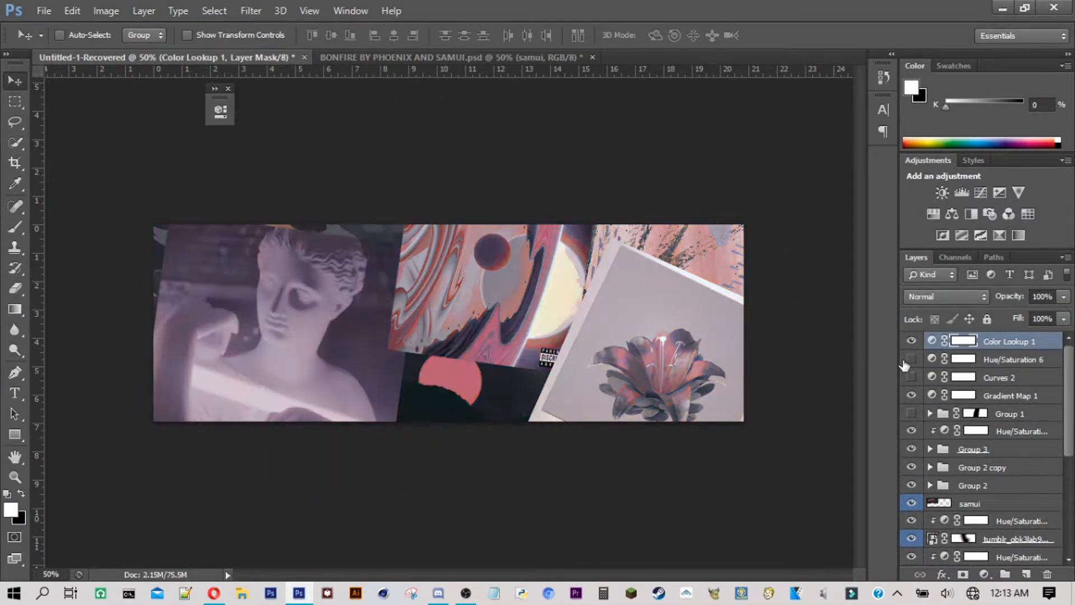
pyautogui.click(911, 341)
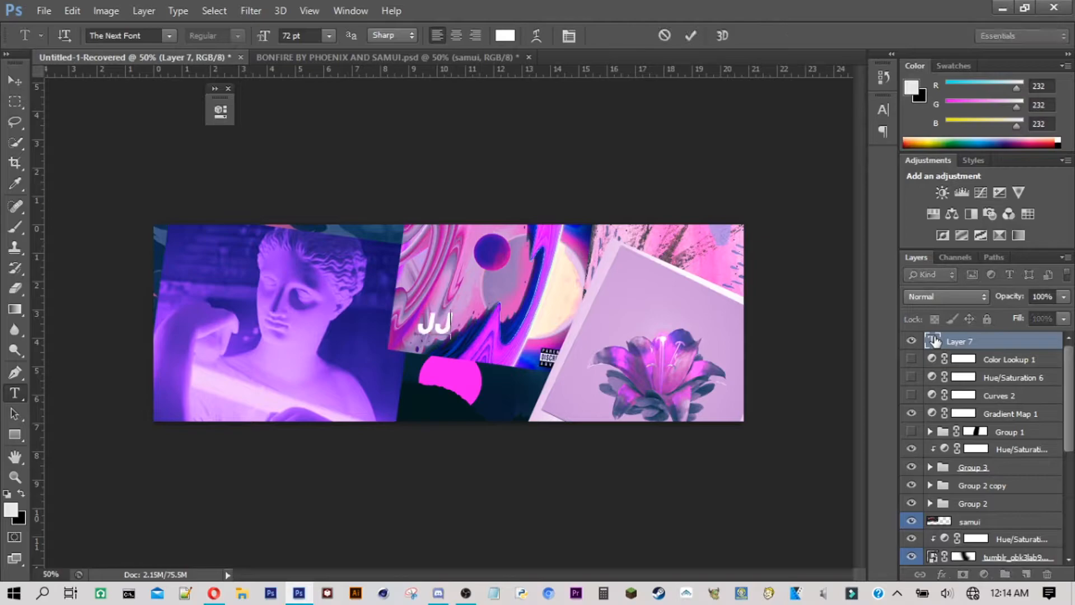
# Type the SHON lettering and scale its copies into the banner corners.
pyautogui.write('JJ')
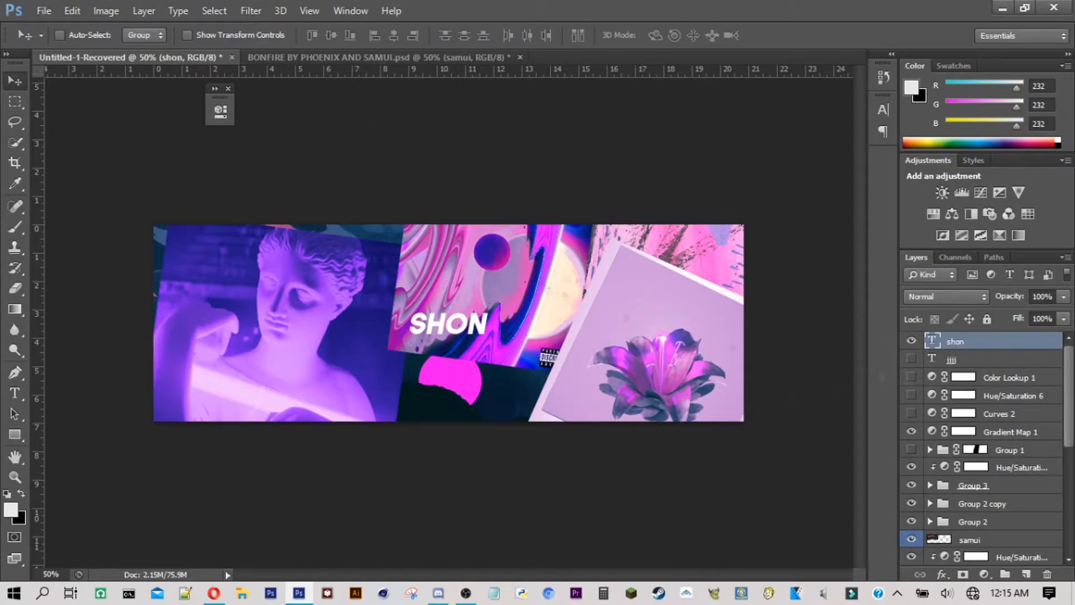
pyautogui.click(912, 413)
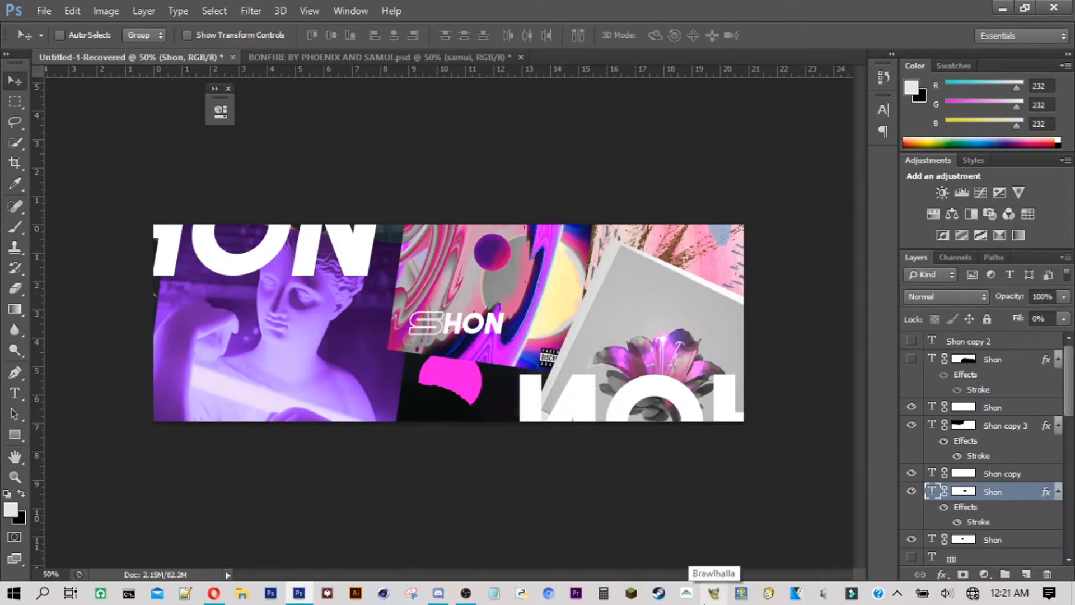
# Hide the small outlined SHON layer and switch to the logo trans.png document.
pyautogui.click(911, 491)
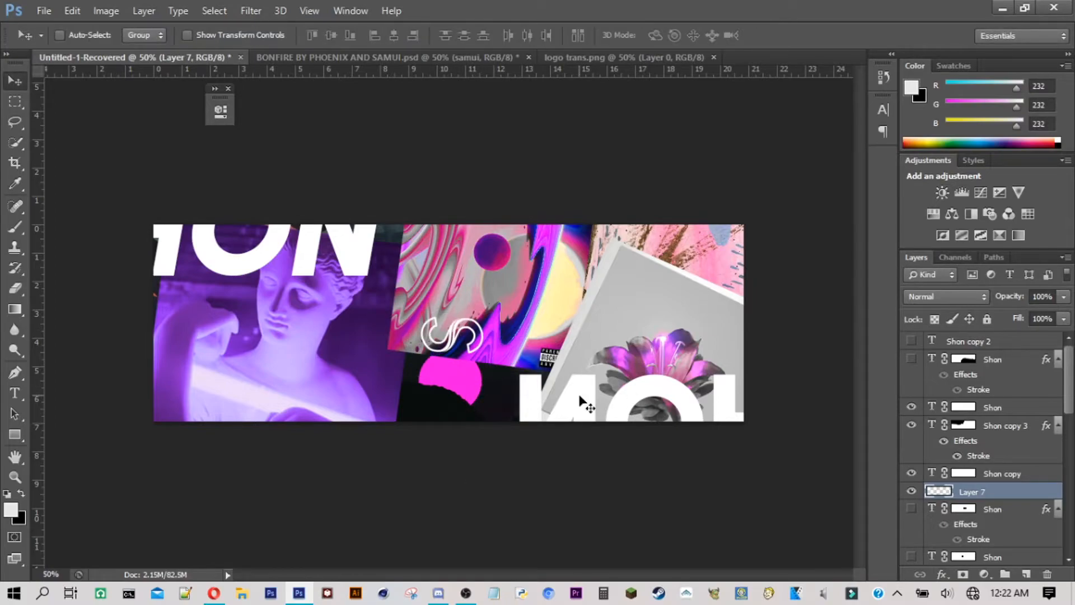
pyautogui.click(623, 57)
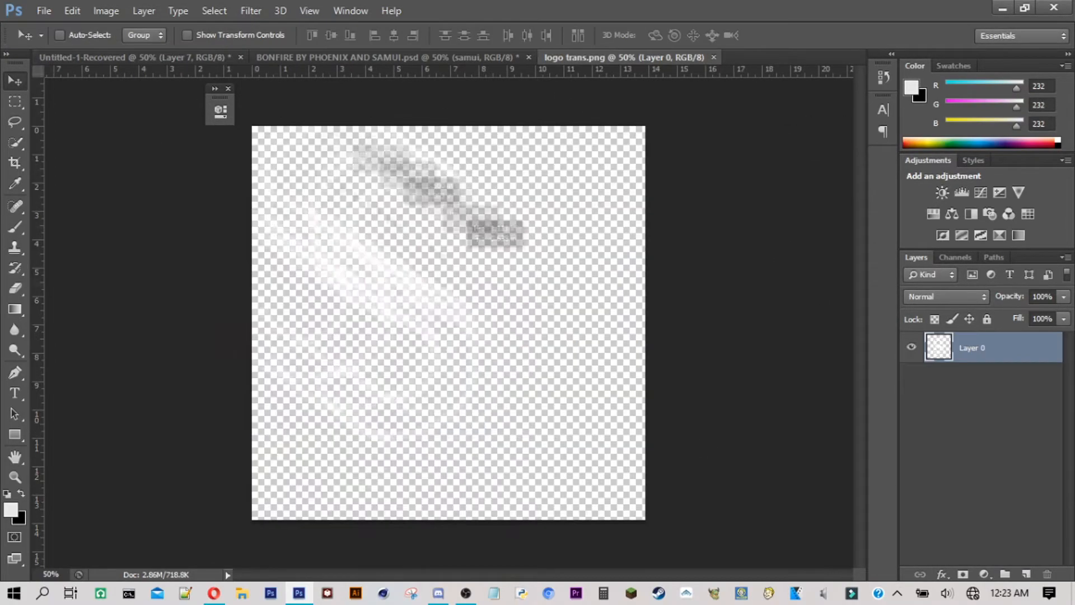